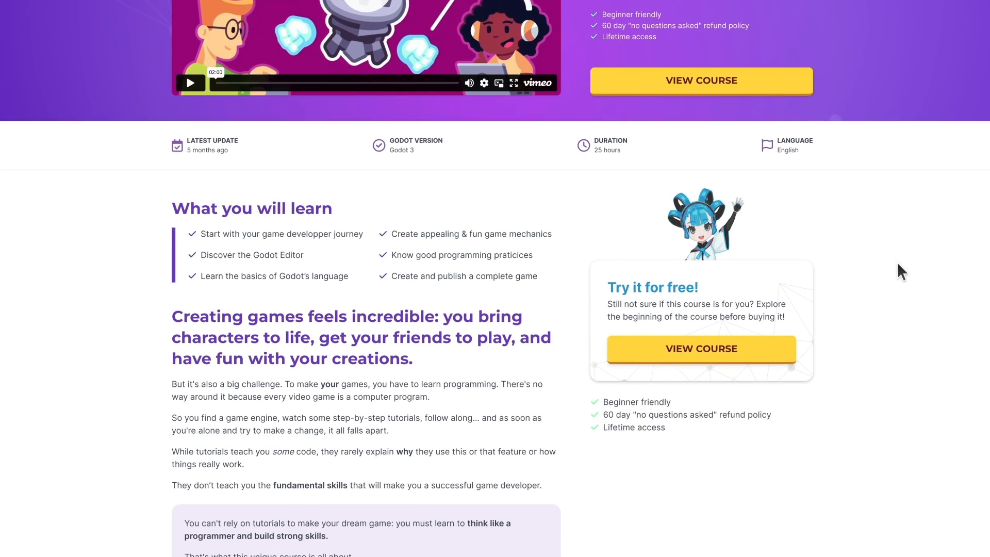
# Step: Go to the GDQuest home page and scroll down to the featured Godot 4 course bundles
pyautogui.click(700, 81)
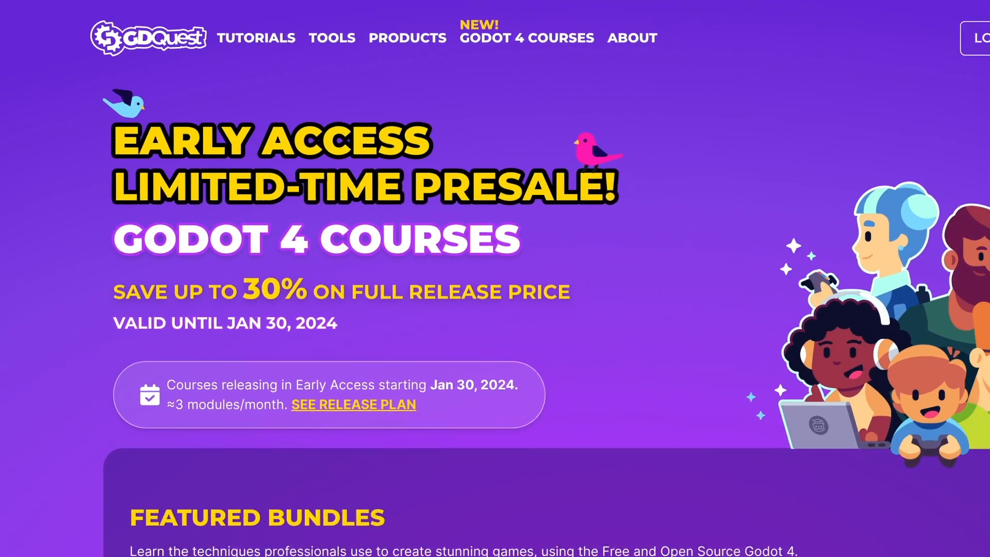
pyautogui.scroll(-3)
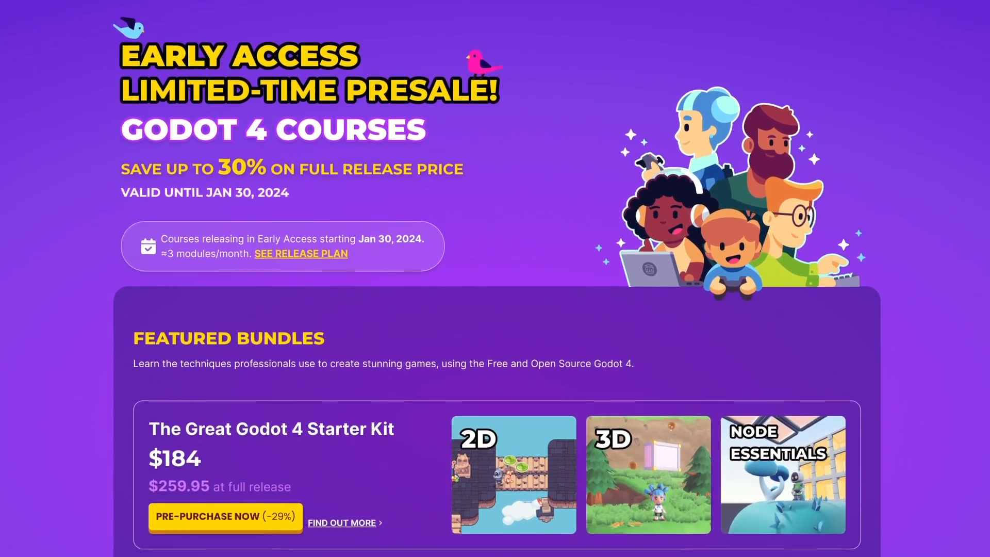
pyautogui.scroll(-3)
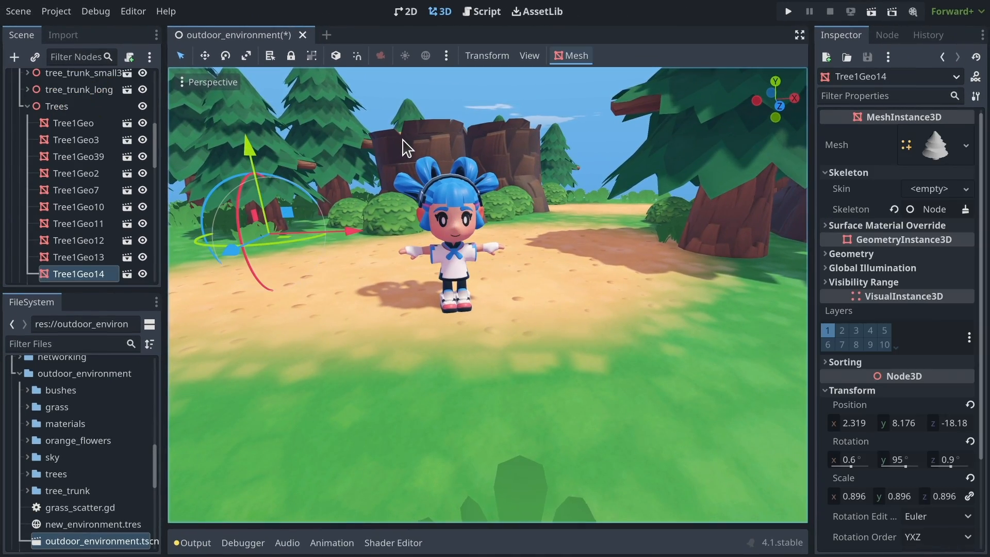
# Step: Select Sophia and drag her freely across the clearing, returning her to the center
pyautogui.click(81, 79)
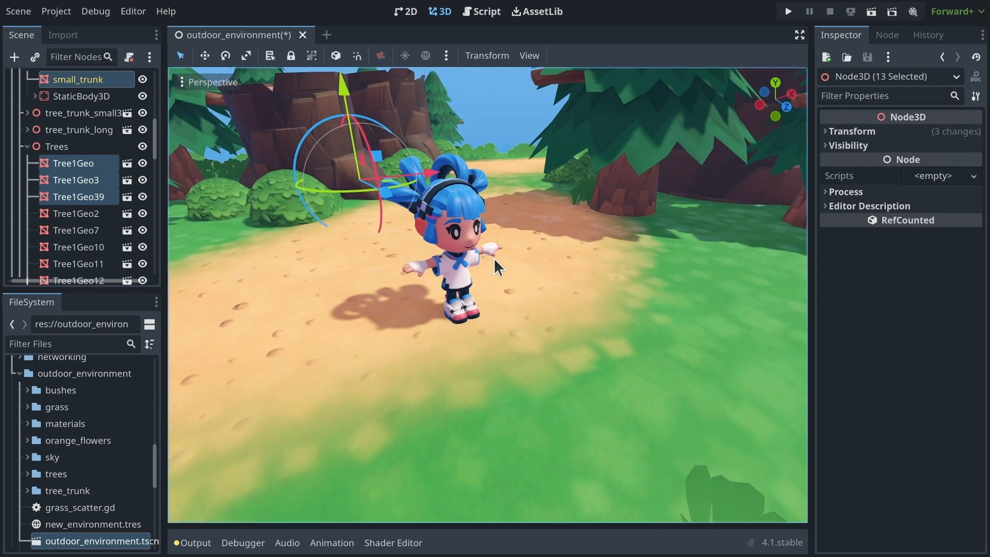
pyautogui.moveTo(497, 265); pyautogui.dragTo(587, 127)
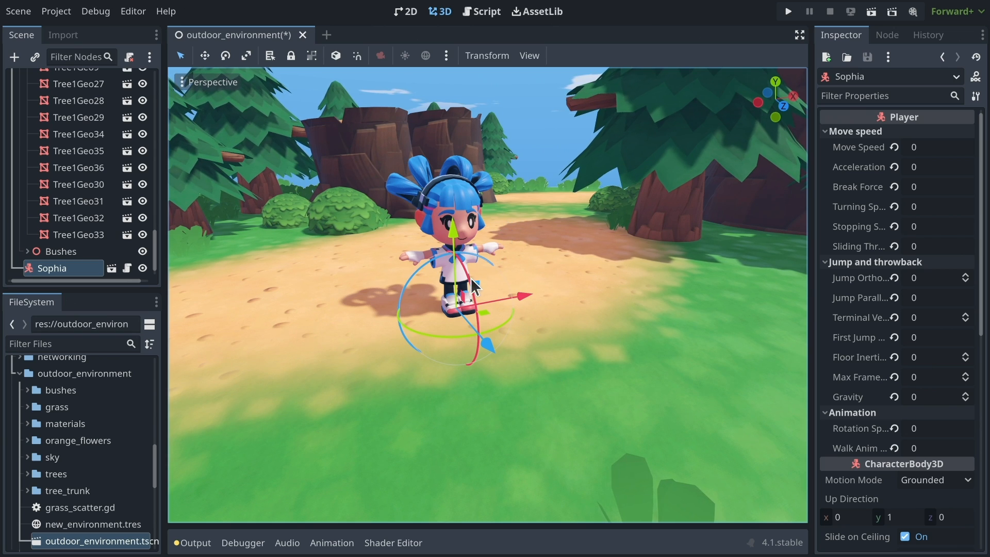
pyautogui.moveTo(470, 287); pyautogui.dragTo(587, 228)
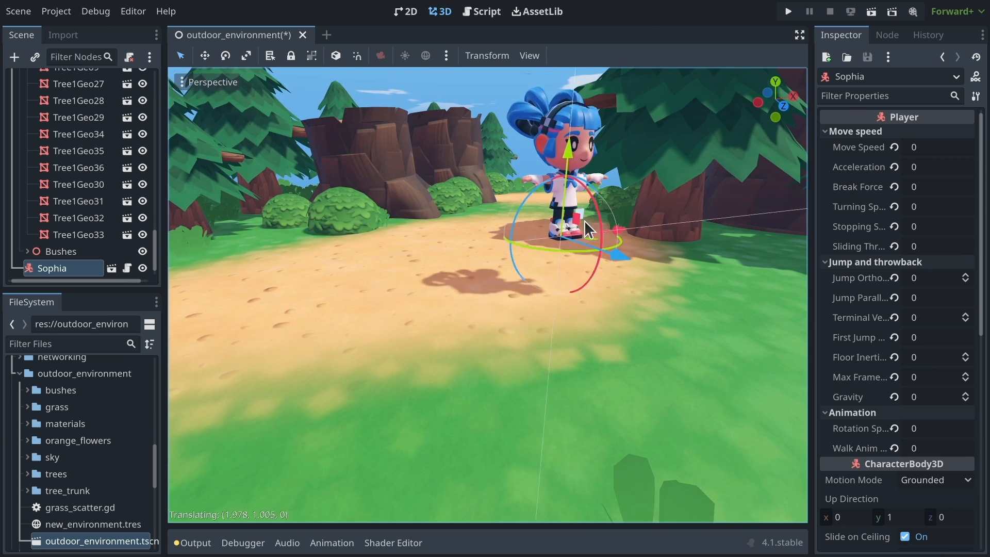
pyautogui.moveTo(587, 229); pyautogui.dragTo(596, 353)
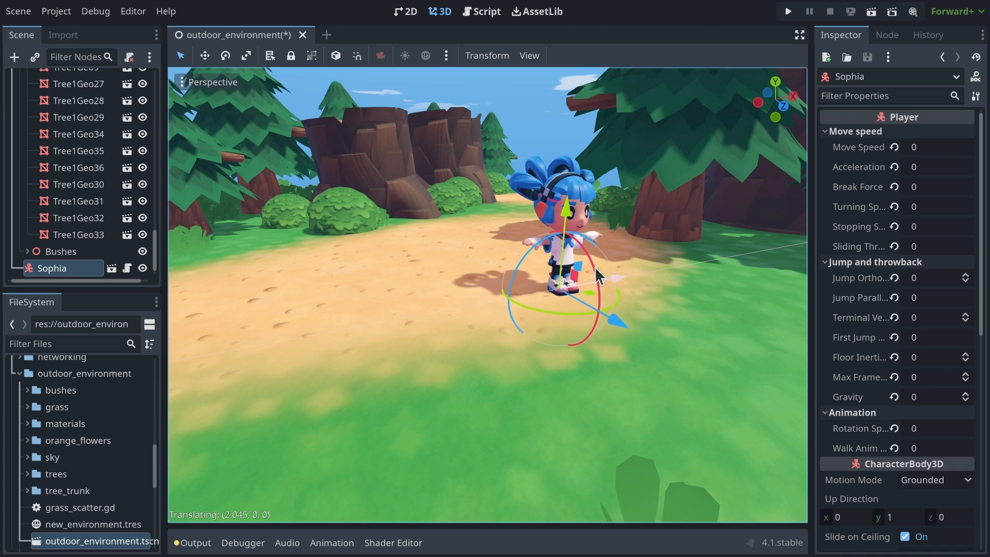
pyautogui.moveTo(593, 271); pyautogui.dragTo(499, 262)
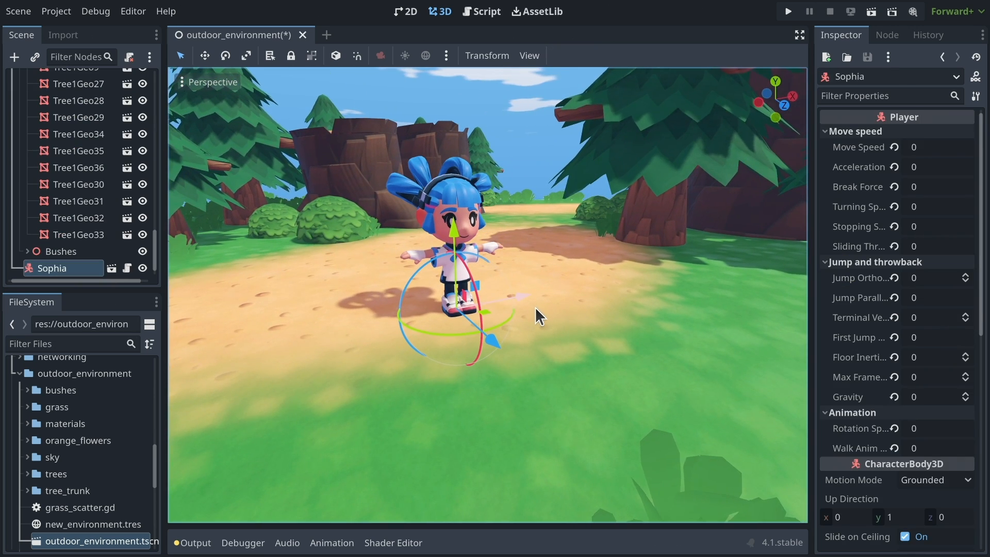
# Step: In Move Mode, slide Sophia along single locked axes and back to center
pyautogui.press('w')
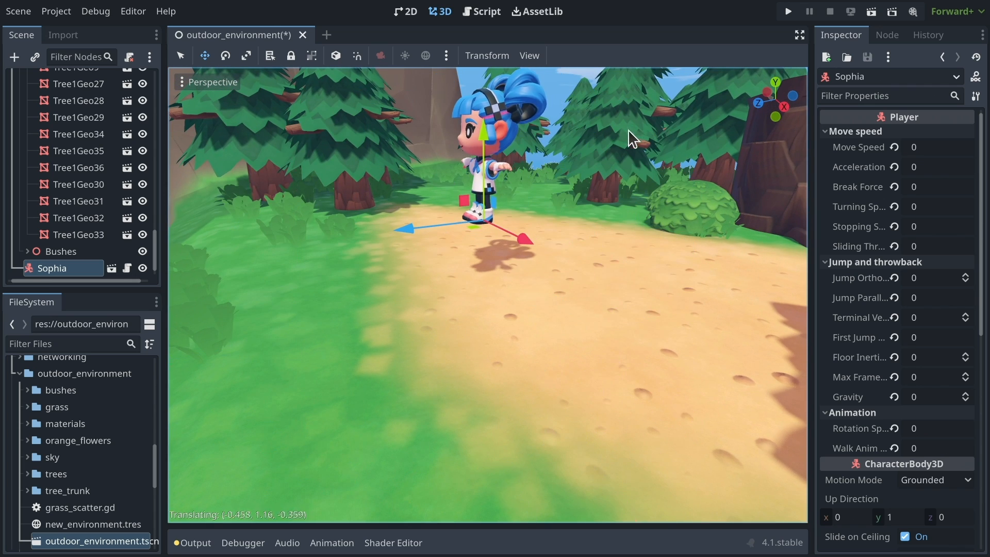
pyautogui.moveTo(631, 139); pyautogui.dragTo(579, 267)
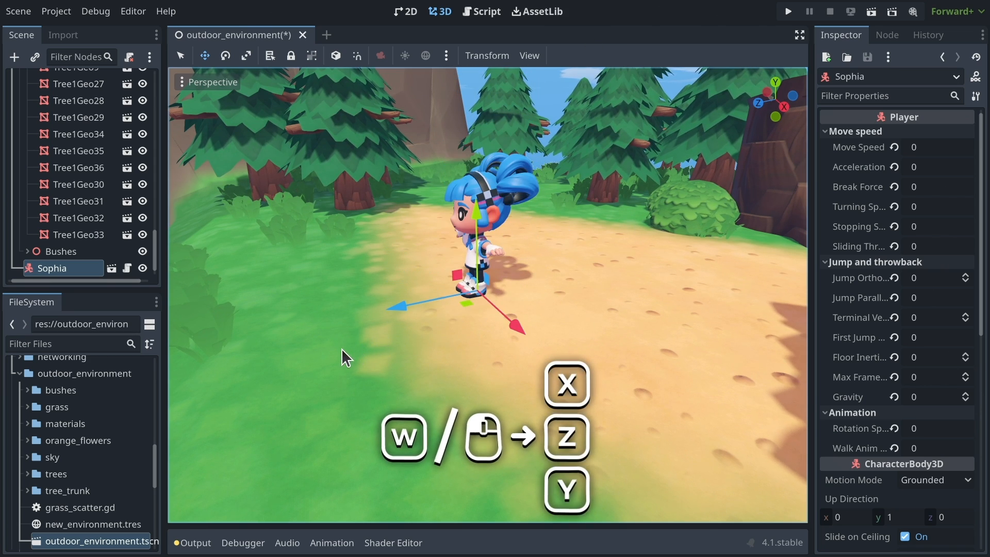
pyautogui.moveTo(344, 357); pyautogui.dragTo(537, 297)
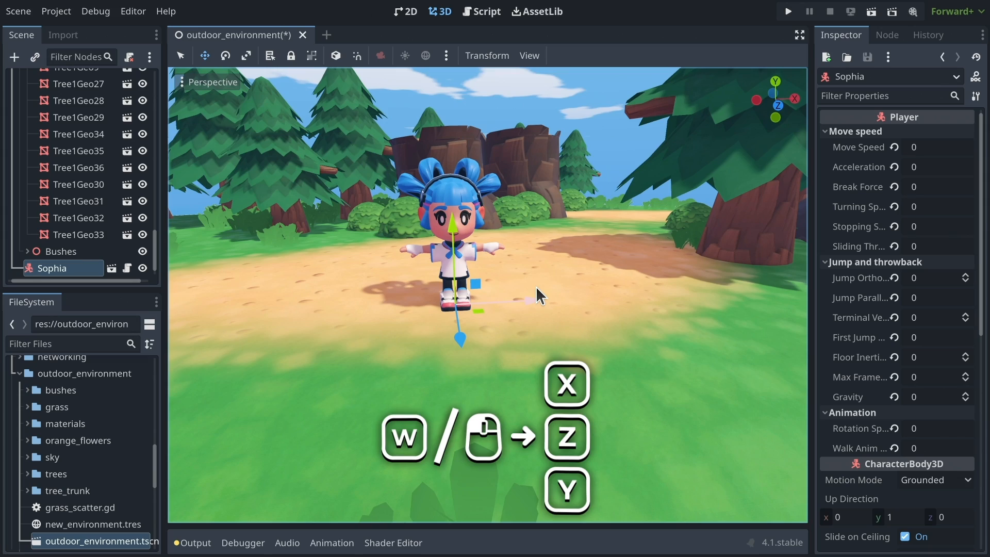
# Step: Rotate Sophia freely and around the Z axis, ending facing forward, then select a tree
pyautogui.click(246, 55)
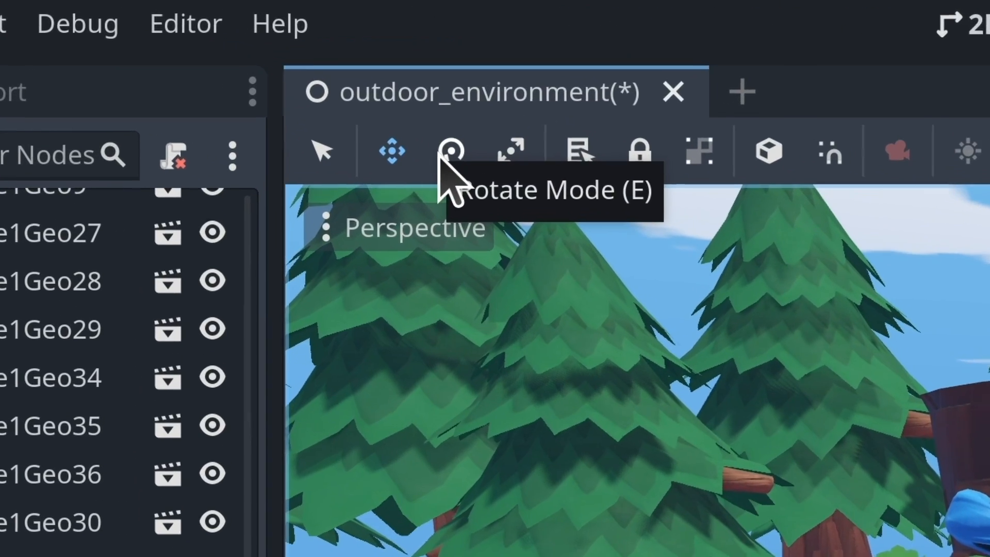
pyautogui.click(449, 152)
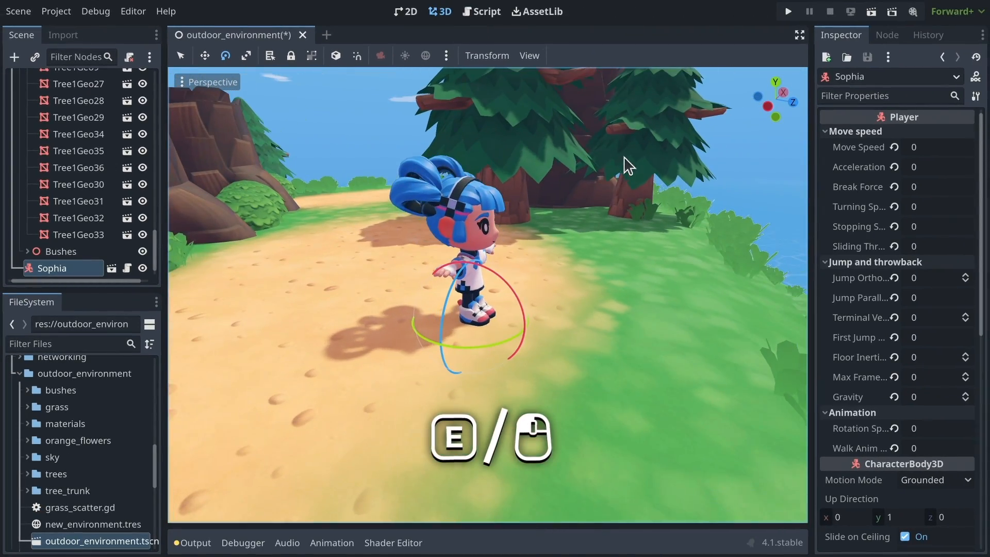
pyautogui.moveTo(627, 166); pyautogui.dragTo(383, 110)
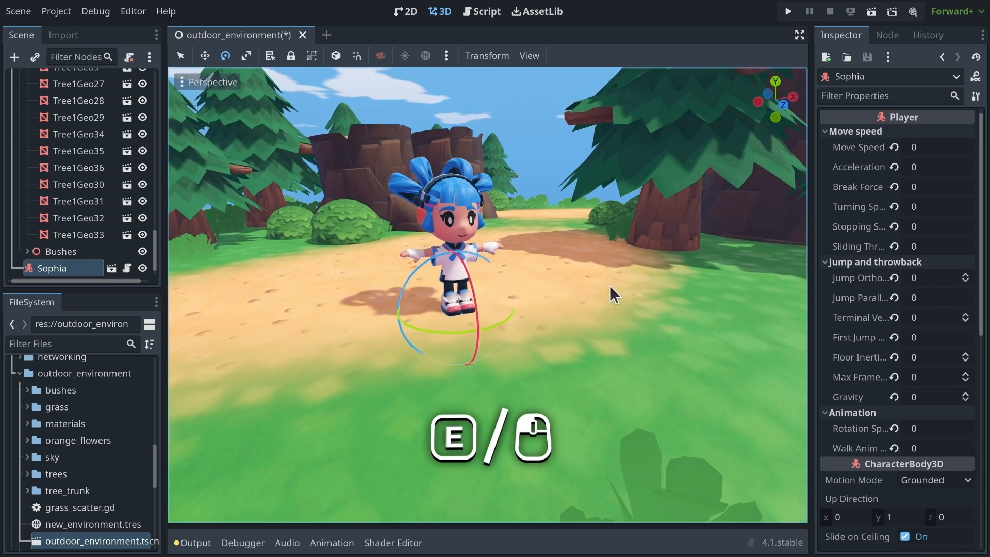
pyautogui.moveTo(616, 294); pyautogui.dragTo(537, 307)
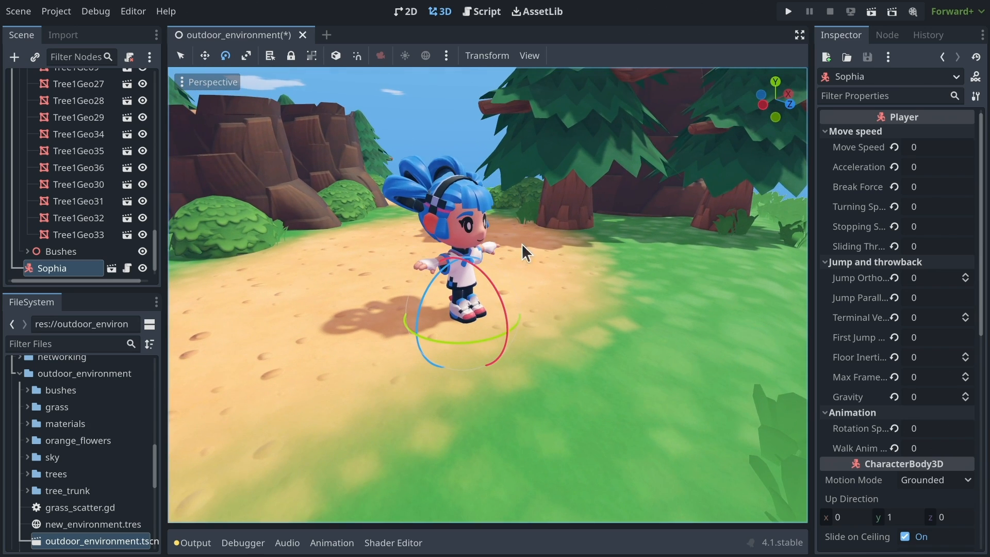
pyautogui.moveTo(527, 253); pyautogui.dragTo(594, 233)
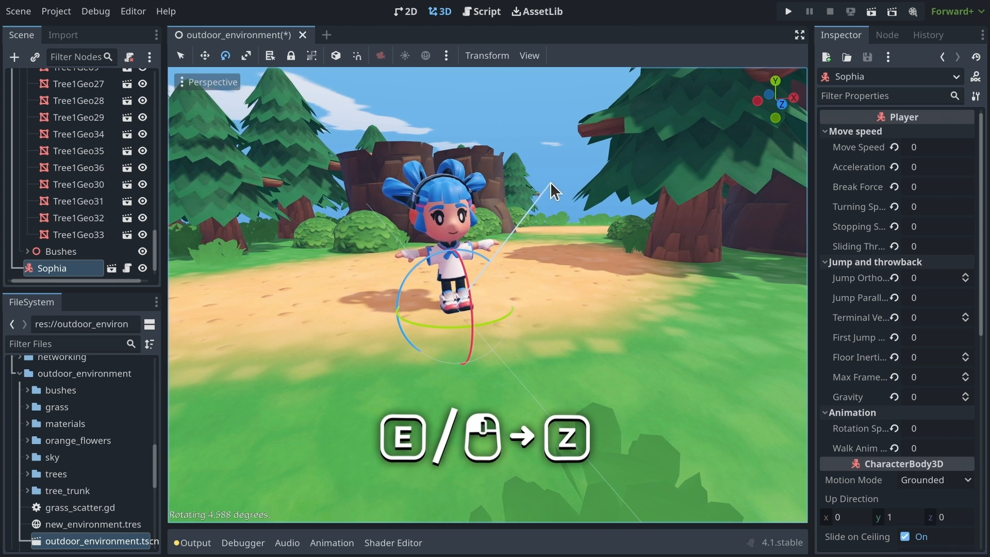
pyautogui.moveTo(552, 191); pyautogui.dragTo(517, 337)
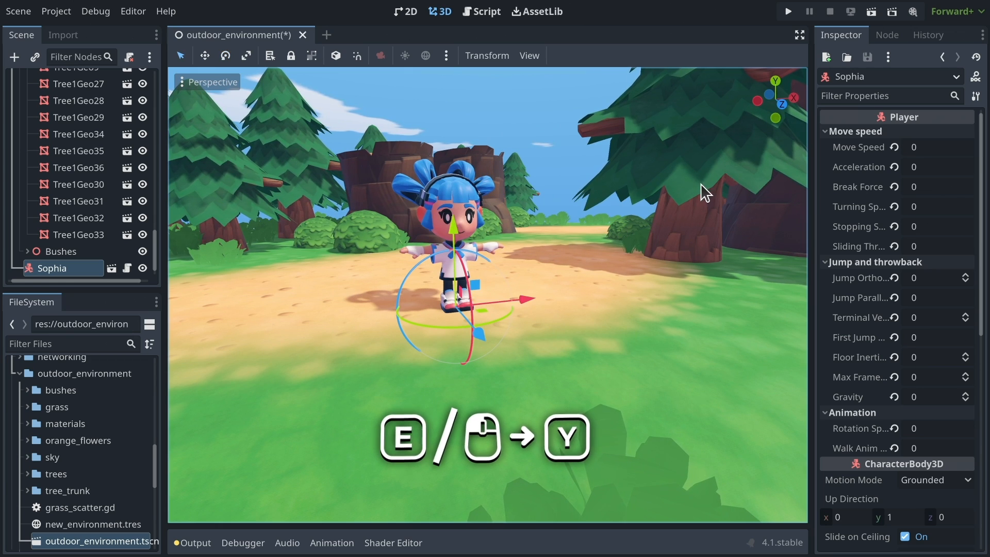
pyautogui.click(76, 79)
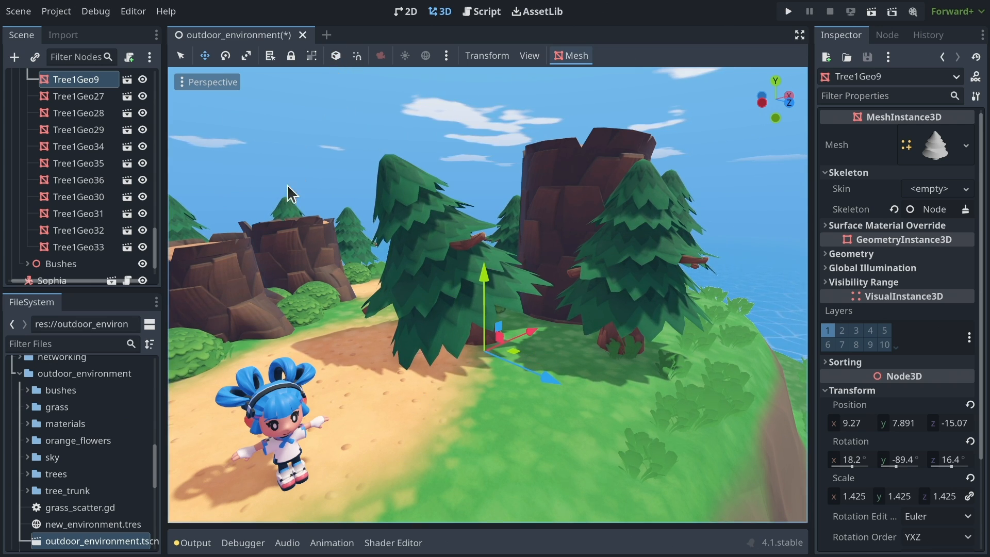
# Step: Pick a transform tool from the toolbar to scale and tilt Tree1Geo9
pyautogui.click(225, 55)
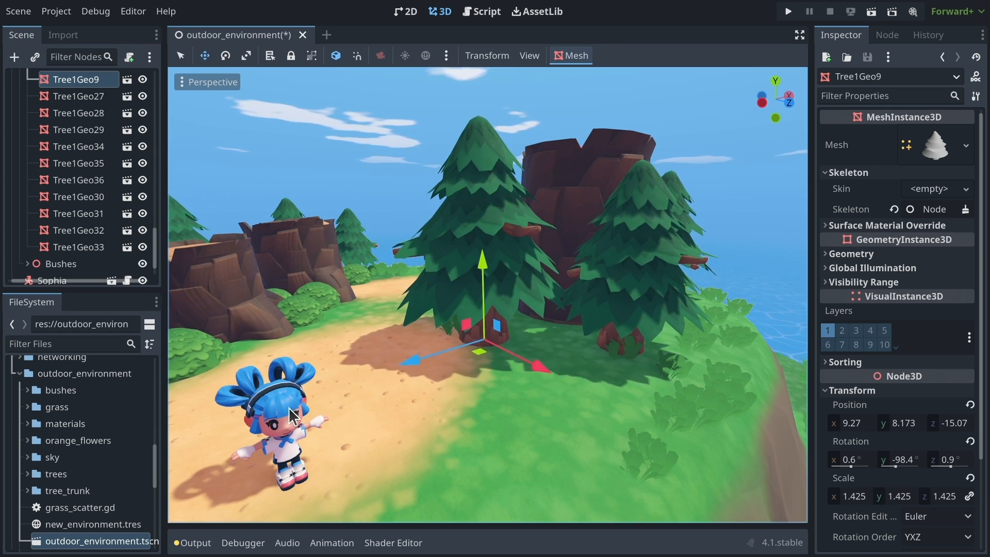
# Step: Select the Sophia node in the Scene dock to work on her next
pyautogui.click(52, 268)
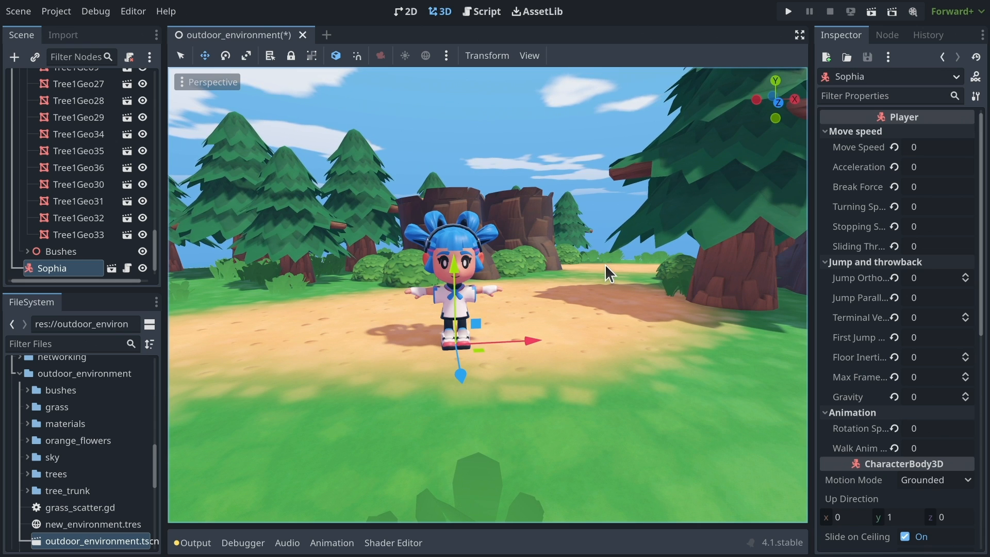
pyautogui.moveTo(356, 56)
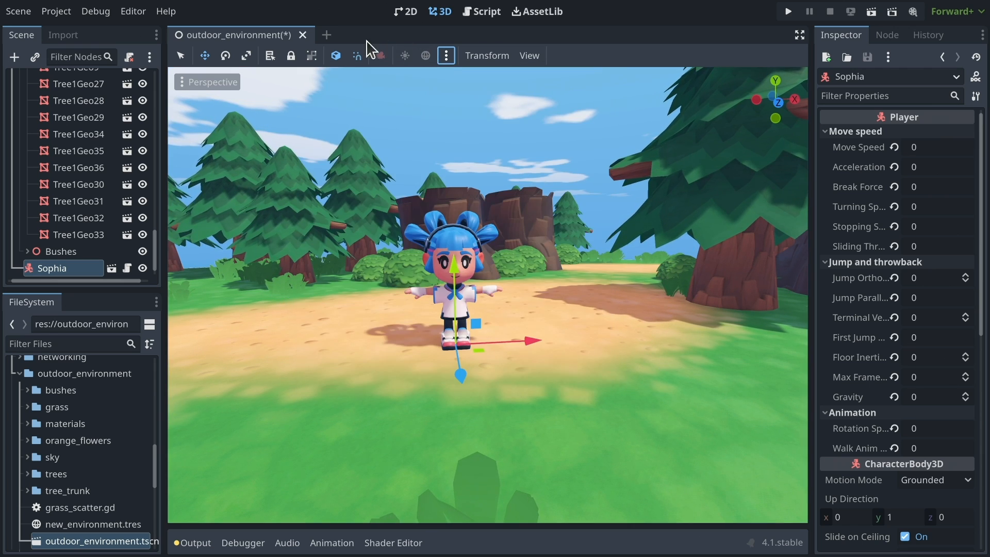
# Step: Open the viewport View menu showing layout, gizmo, origin and grid options
pyautogui.click(528, 56)
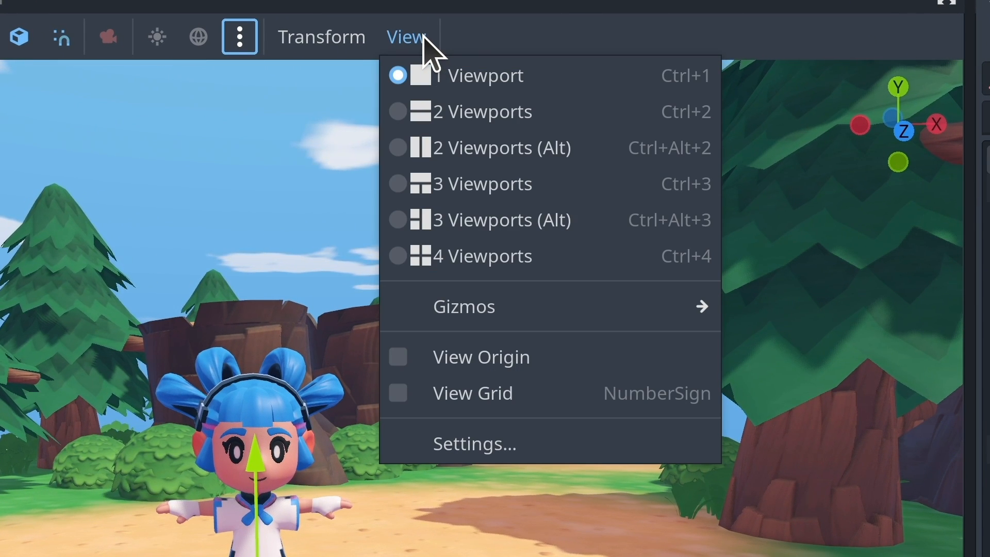
pyautogui.moveTo(478, 444)
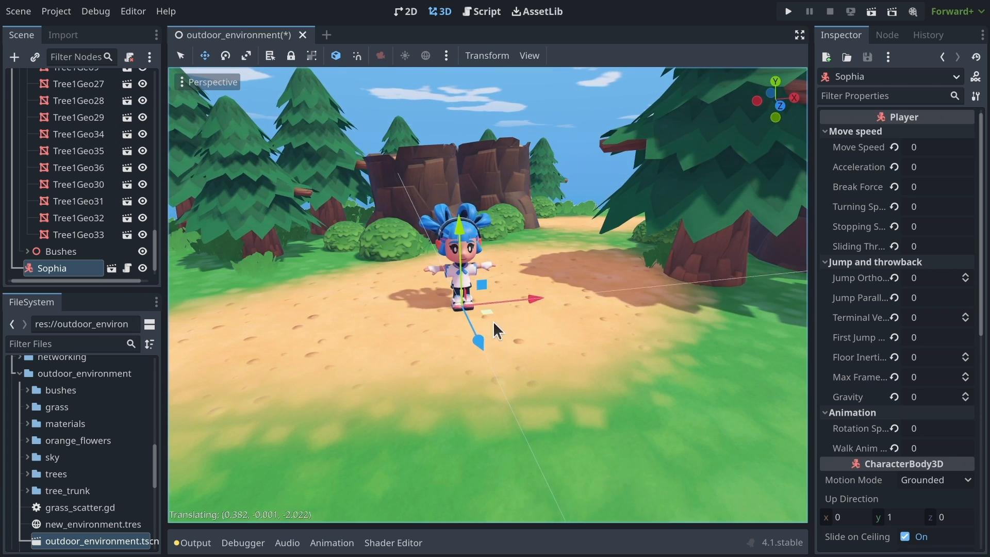
# Step: Drag Sophia left and back across the clearing, then move her in snapped whole-unit steps
pyautogui.moveTo(496, 332); pyautogui.dragTo(461, 249)
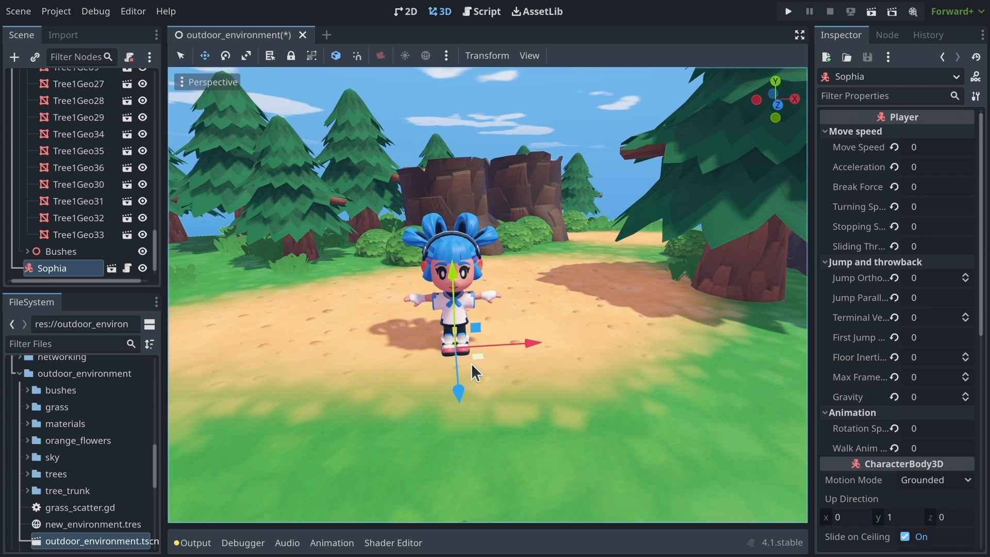
pyautogui.moveTo(357, 56)
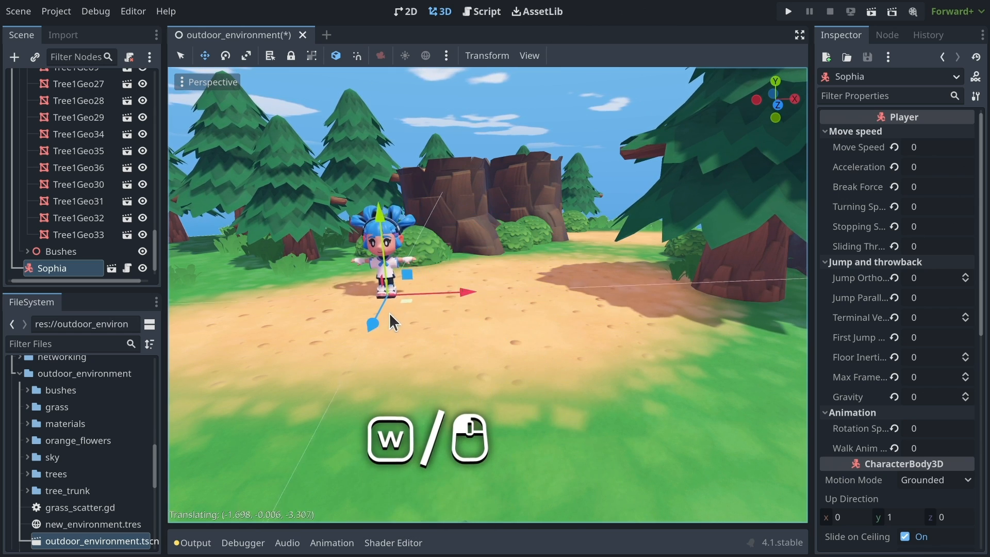
pyautogui.moveTo(391, 319); pyautogui.dragTo(511, 370)
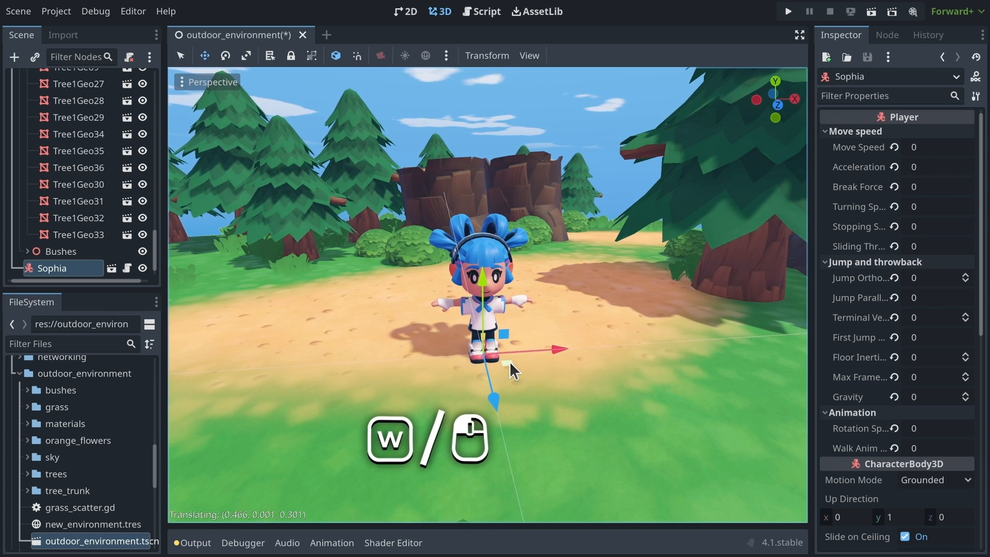
pyautogui.moveTo(512, 370); pyautogui.dragTo(565, 328)
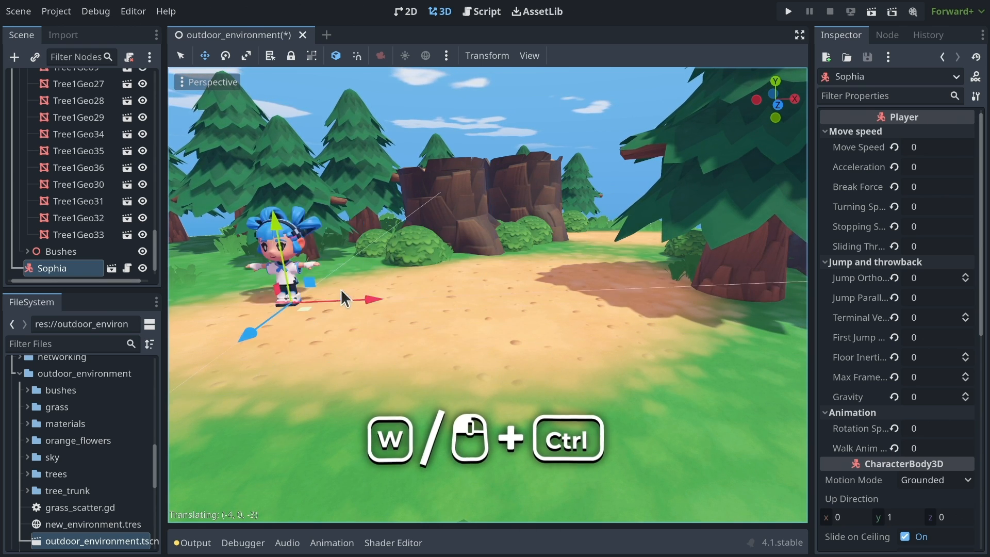
pyautogui.moveTo(341, 297); pyautogui.dragTo(597, 341)
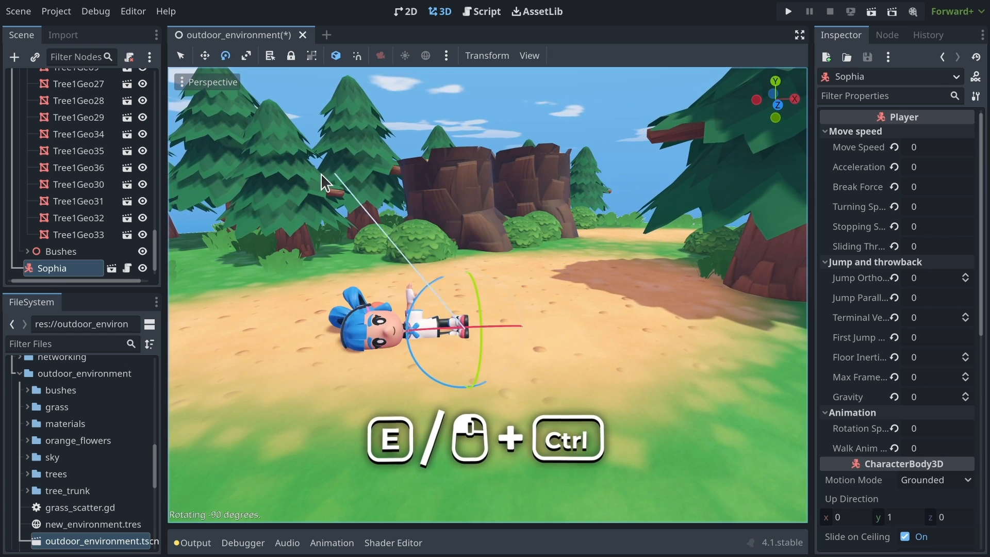
# Step: Turn Sophia back upright and resize her in snapped scale increments
pyautogui.moveTo(326, 183); pyautogui.dragTo(717, 505)
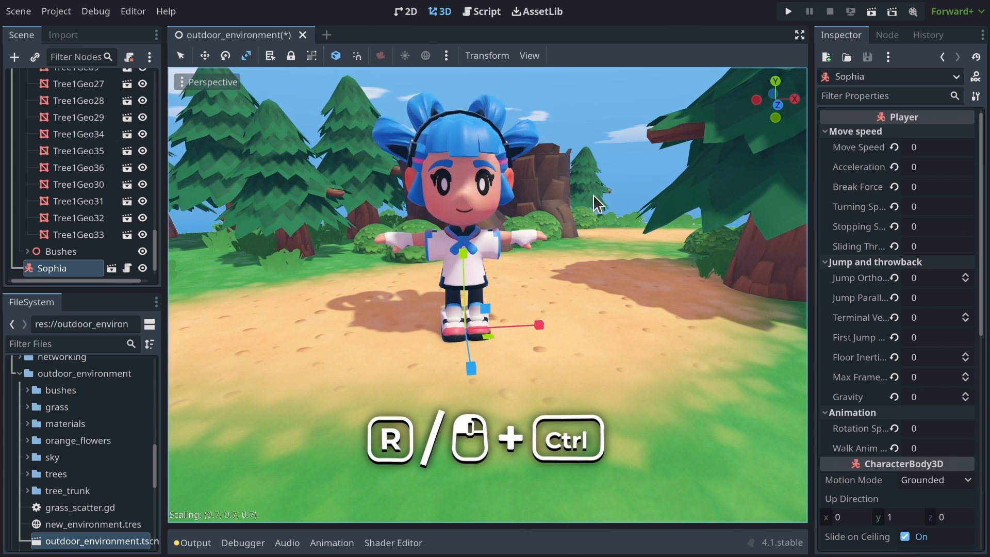
pyautogui.moveTo(596, 200); pyautogui.dragTo(588, 237)
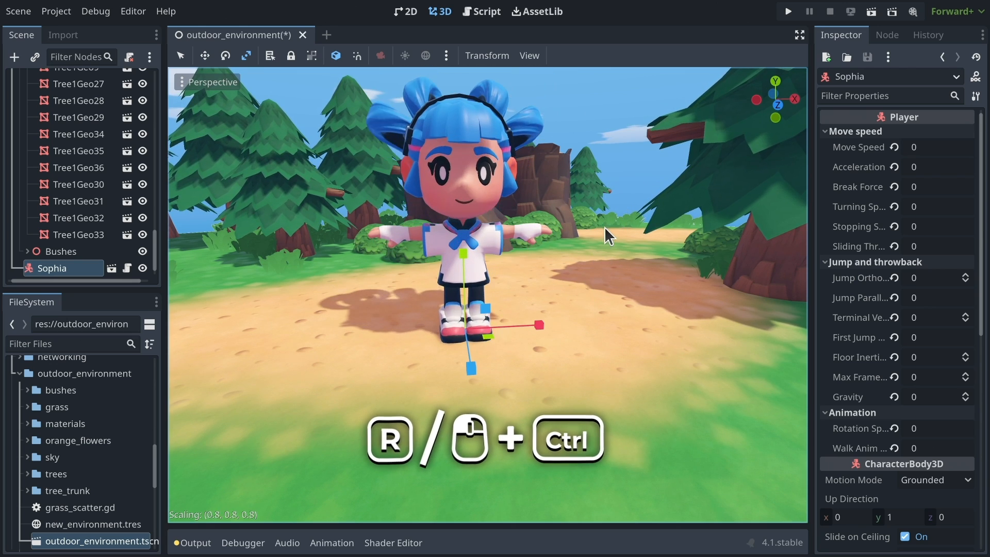
pyautogui.moveTo(606, 236); pyautogui.dragTo(568, 306)
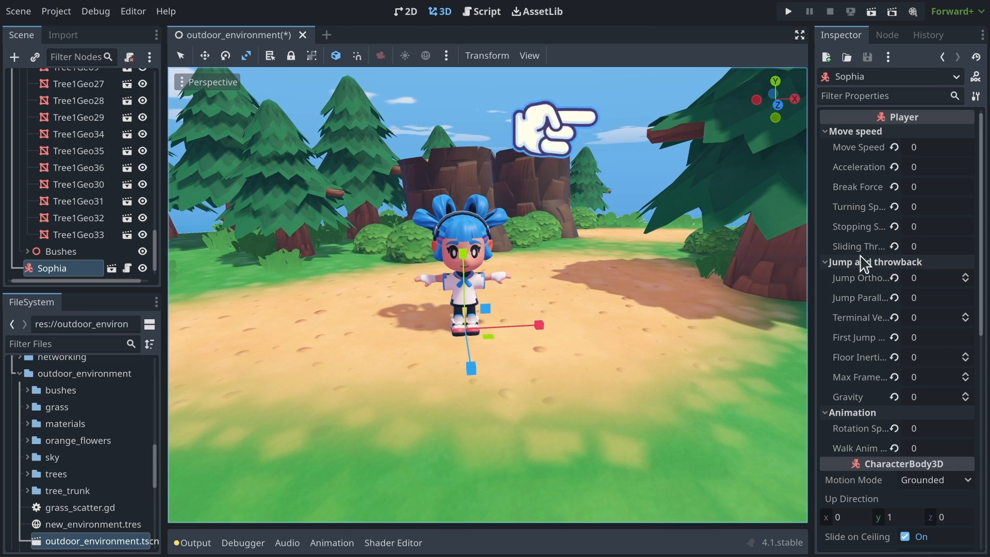
# Step: Collapse the Jump and Animation groups and expand Sophia's Transform values in the Inspector
pyautogui.click(827, 132)
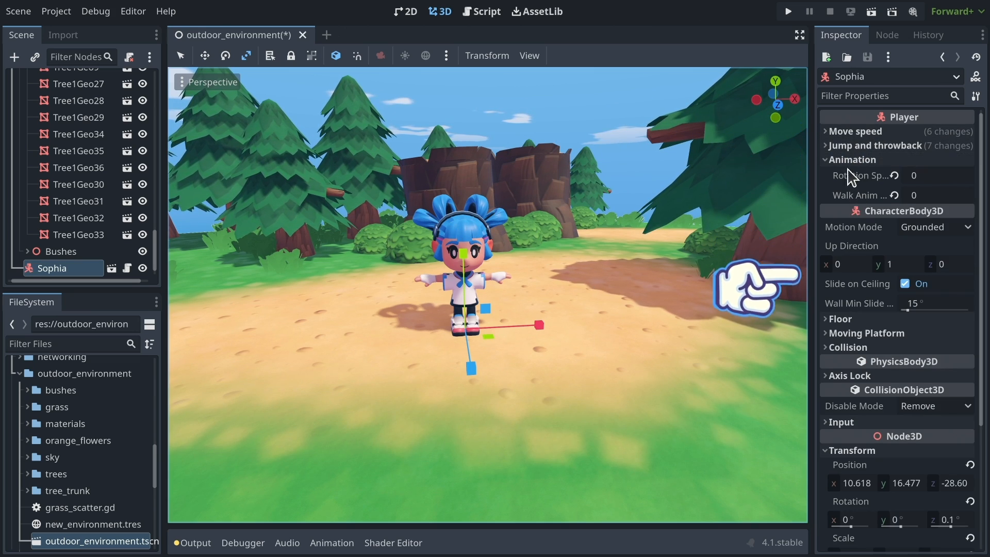
pyautogui.click(853, 160)
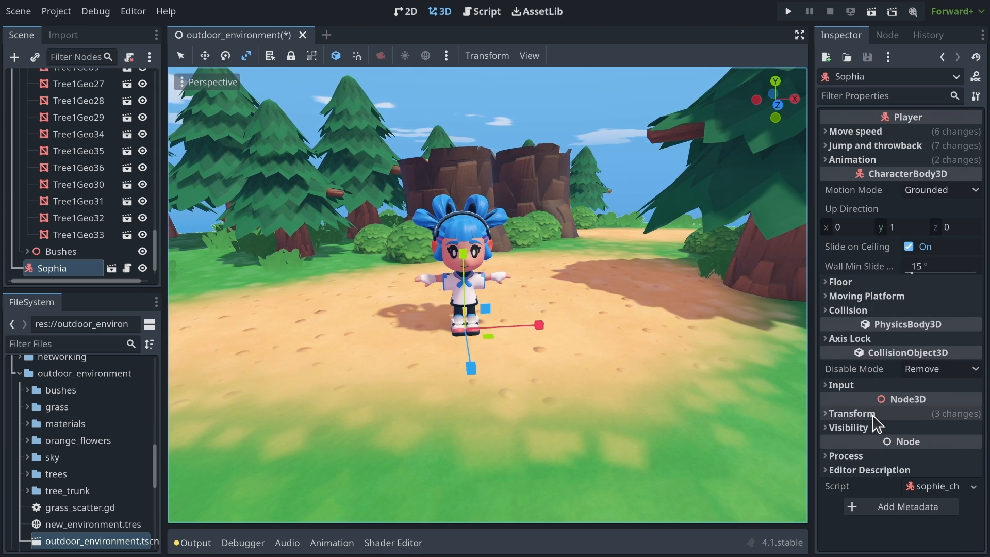
pyautogui.click(844, 413)
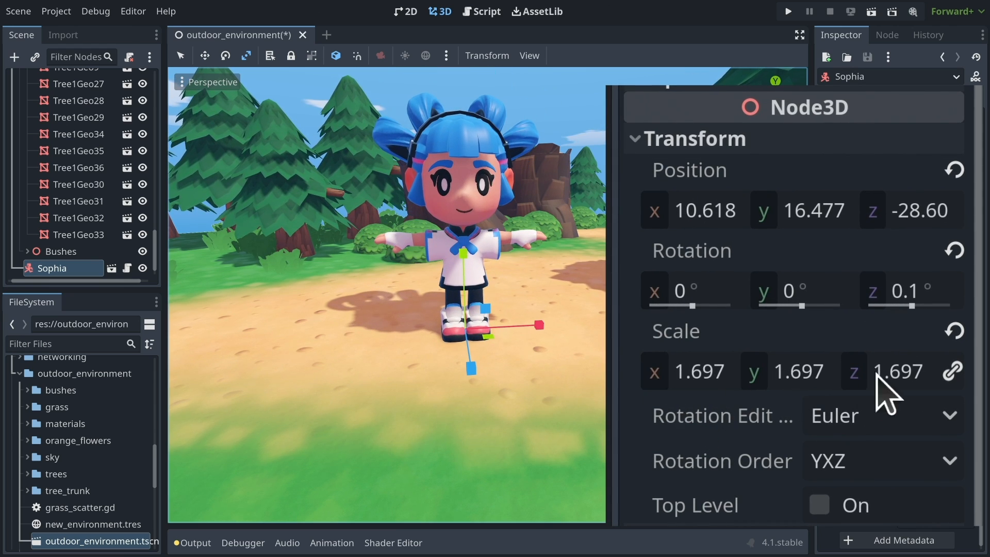
pyautogui.moveTo(711, 398)
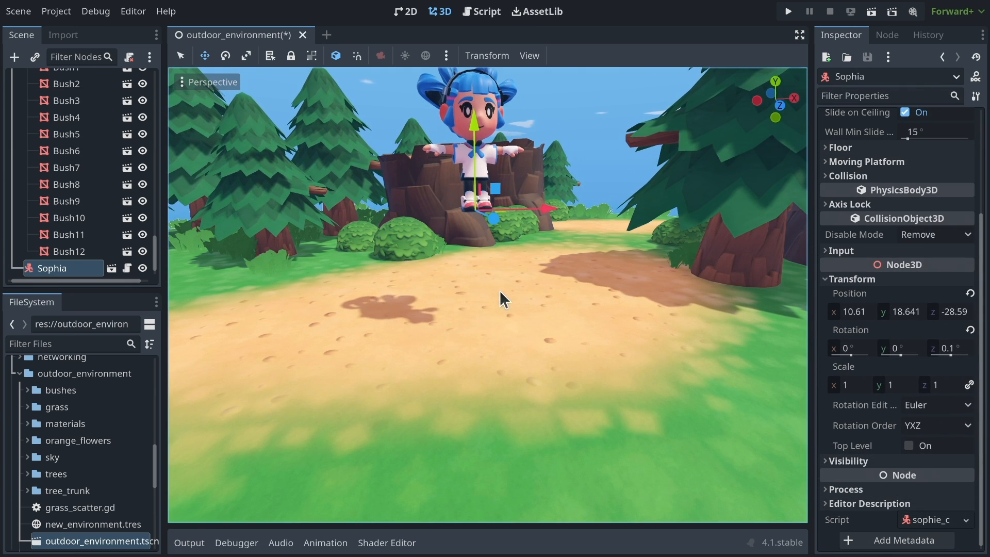
pyautogui.moveTo(587, 384)
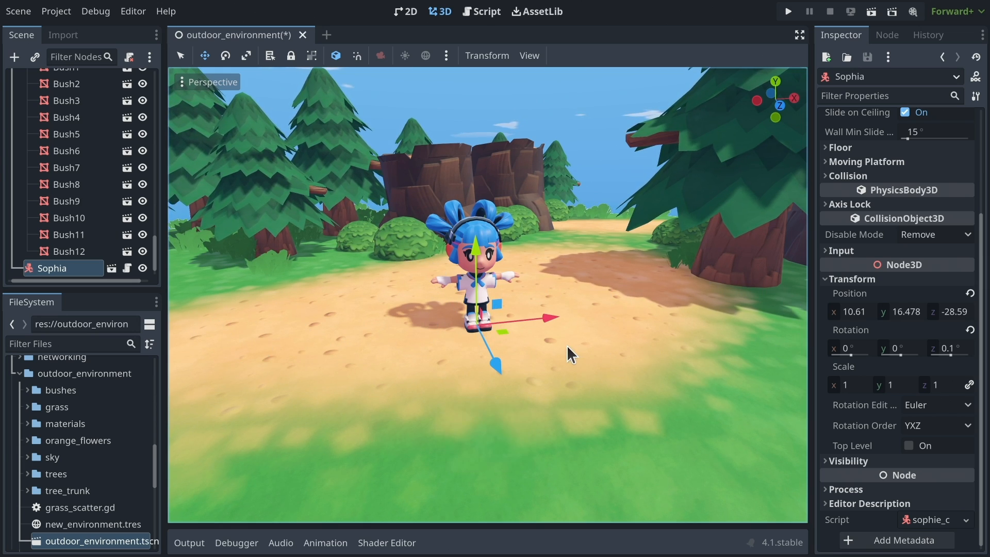
pyautogui.moveTo(568, 346)
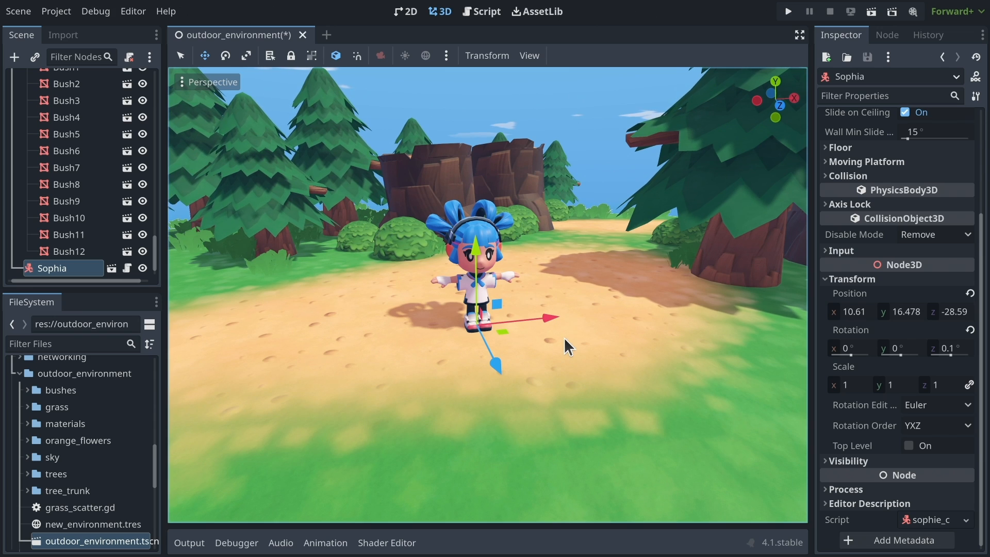
# Step: Select Bush4 and drop it onto the ground, then open the GDQuest dog-leash help thread
pyautogui.click(67, 117)
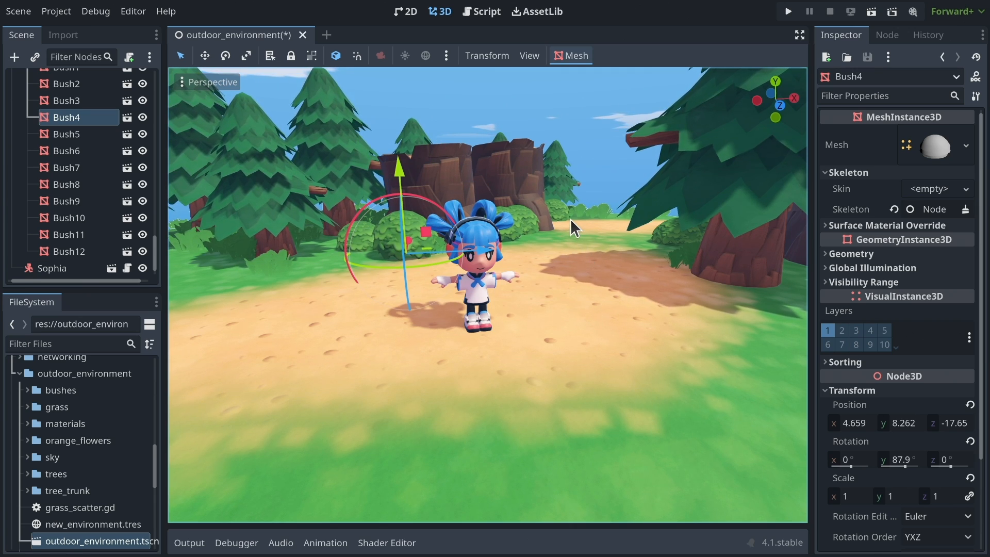
pyautogui.press('ctrl+s')
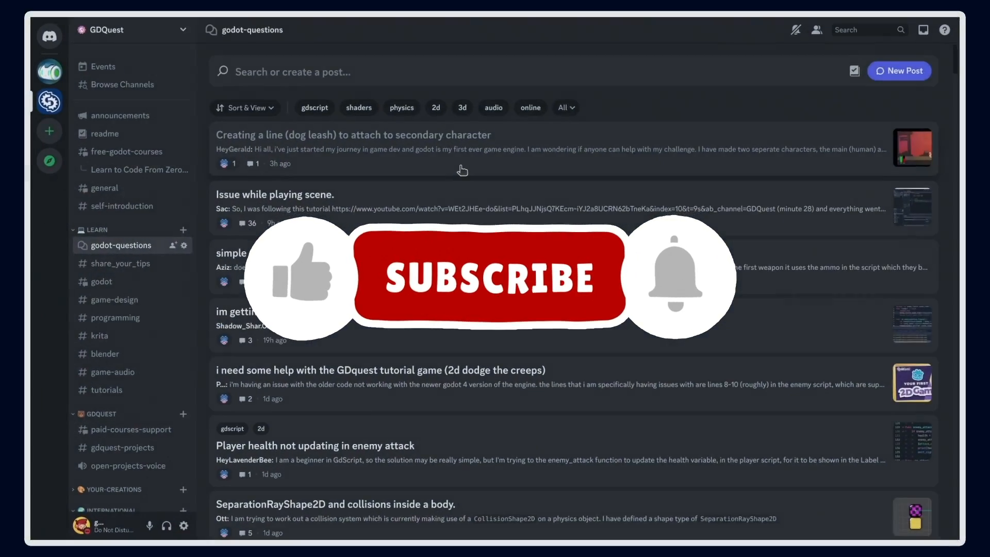
pyautogui.click(352, 134)
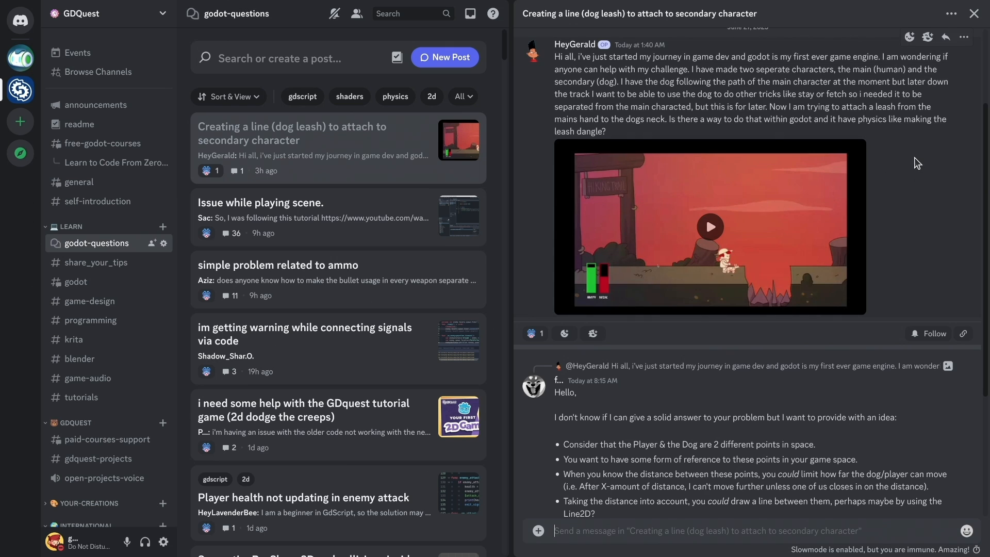